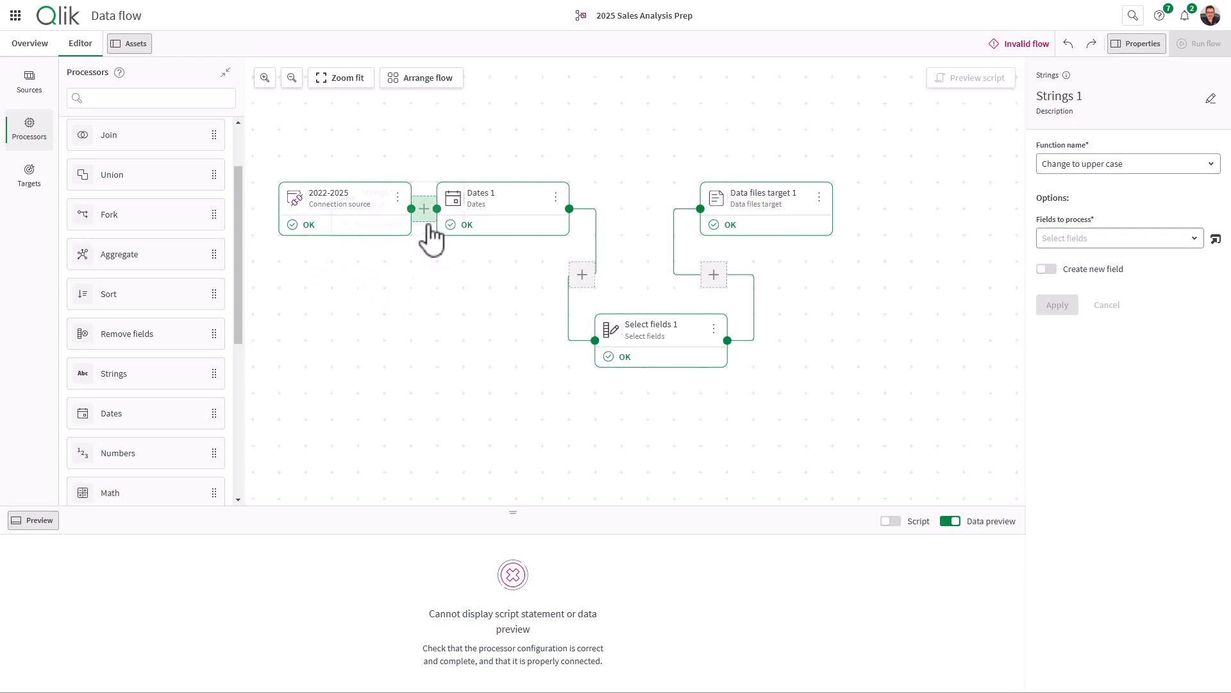
- Insert a Strings processor after the source, set its function and fields, and apply
click(426, 209)
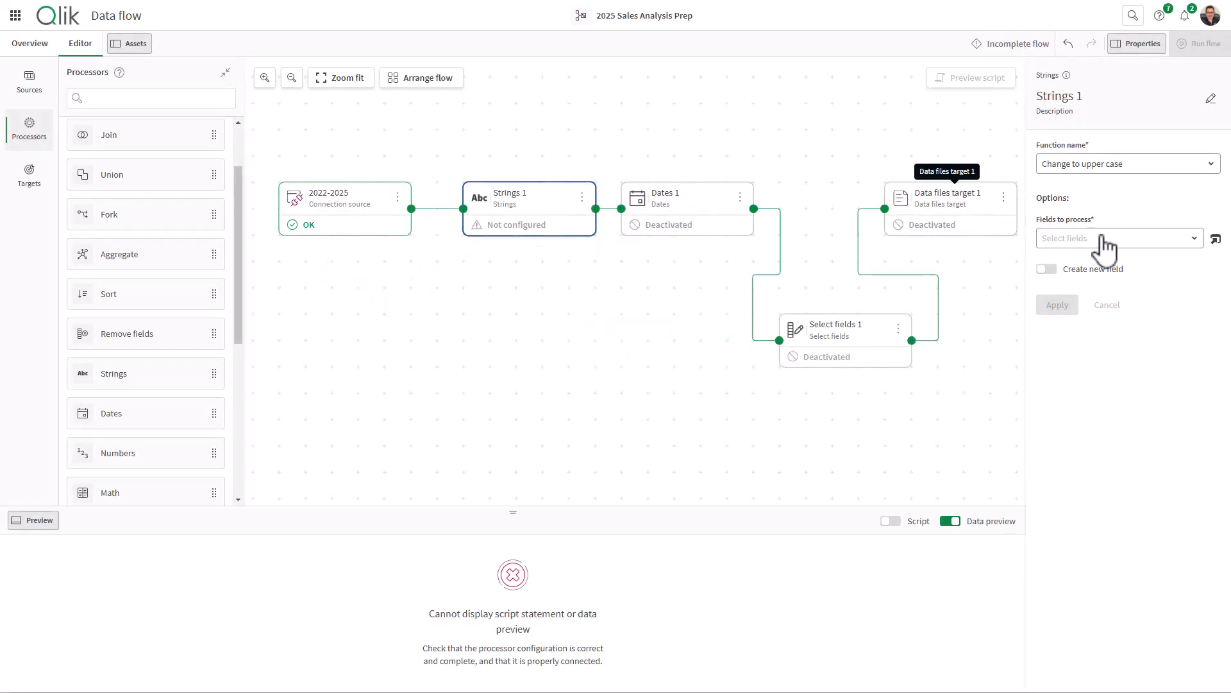
click(1115, 239)
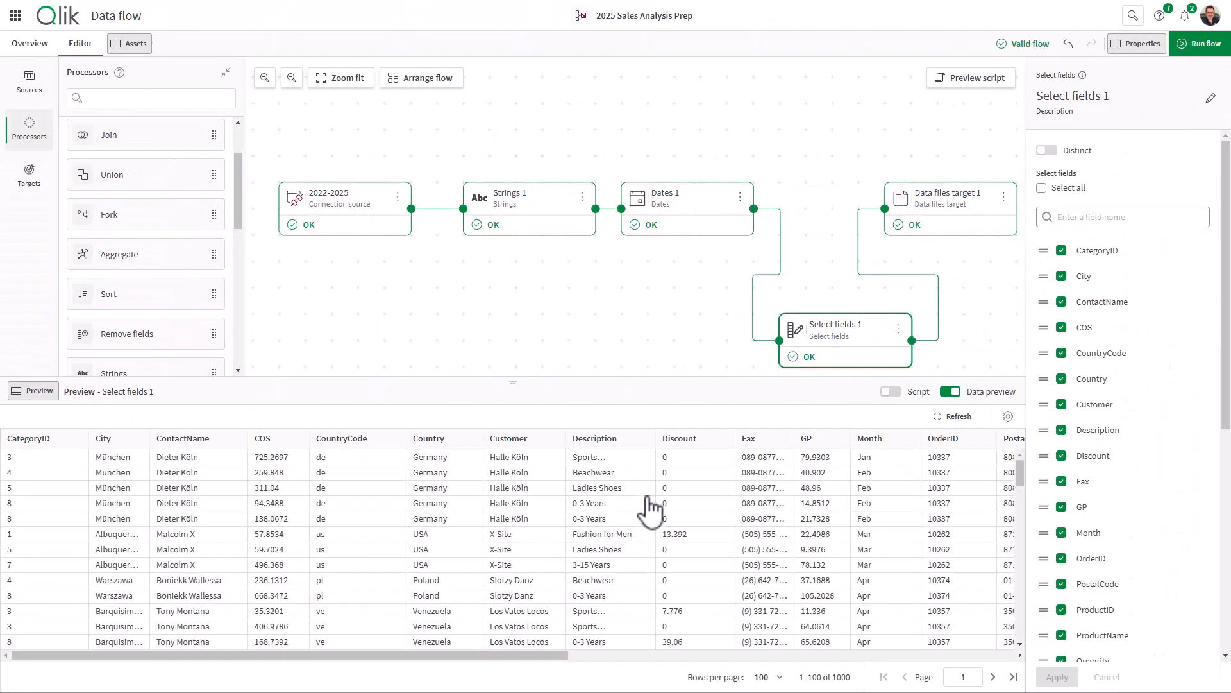
- Show the load script for Select fields 1 beside its preview and scroll through it
click(890, 391)
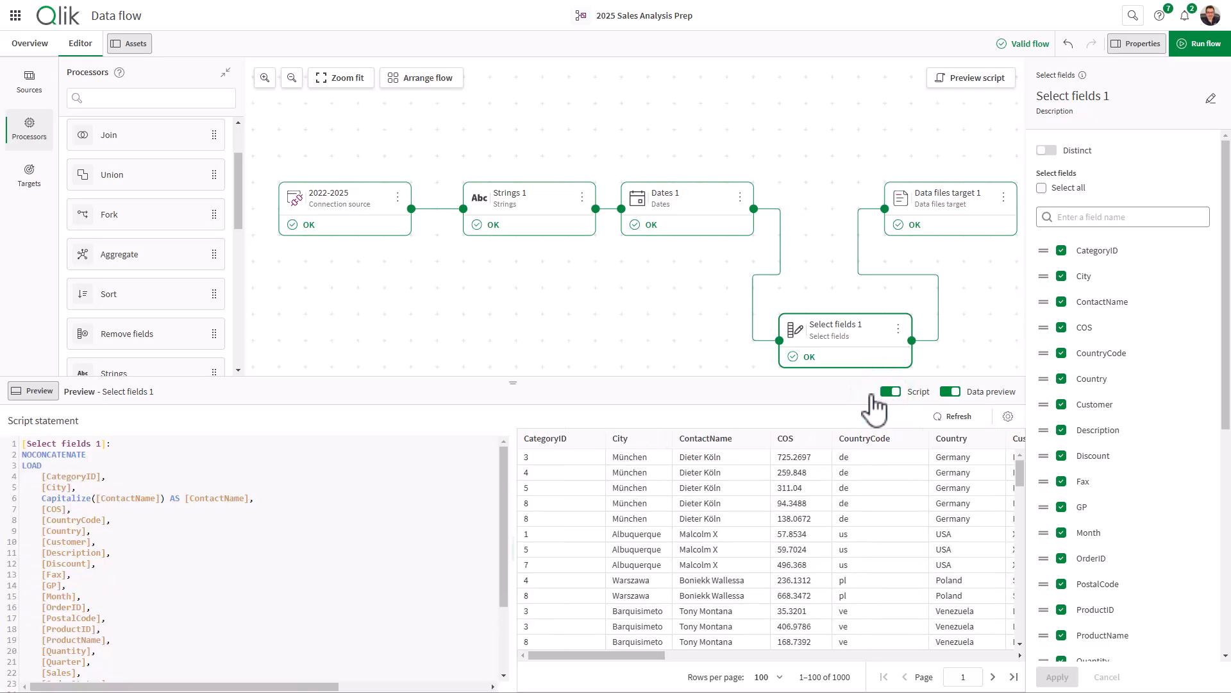
scroll(down, 3)
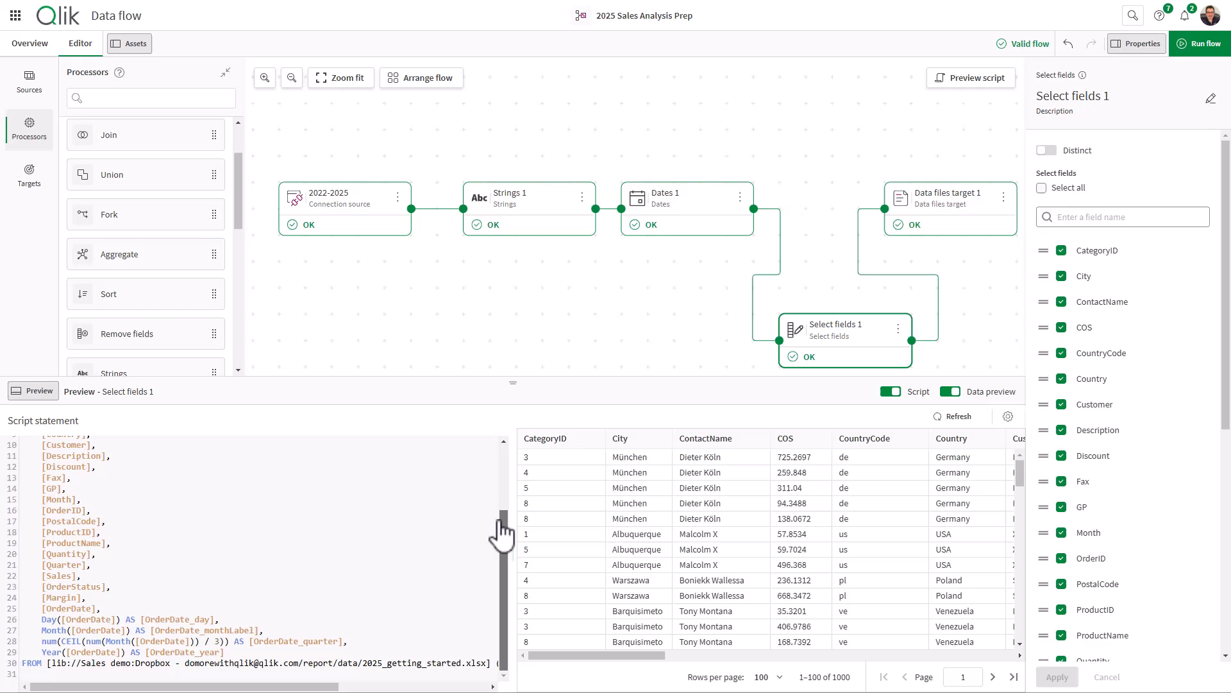
mouse_move(499, 542)
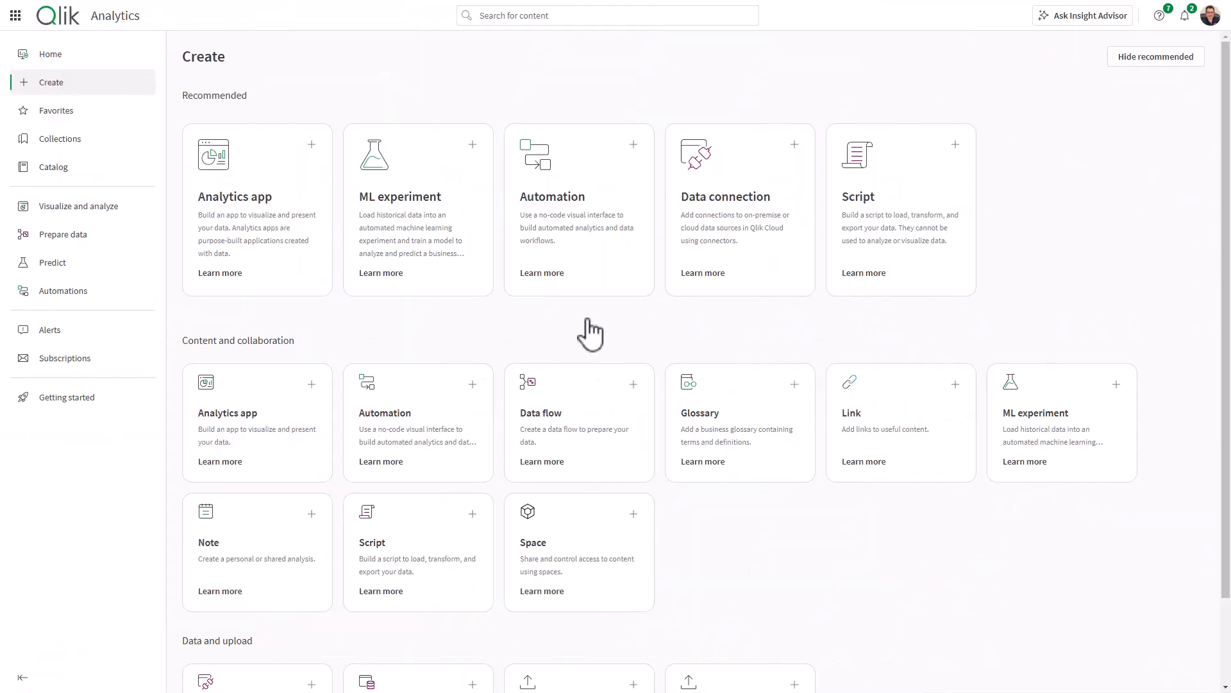
- Create a data flow named 'Sales Analysis Data Prep' in the Sales demo space
click(632, 384)
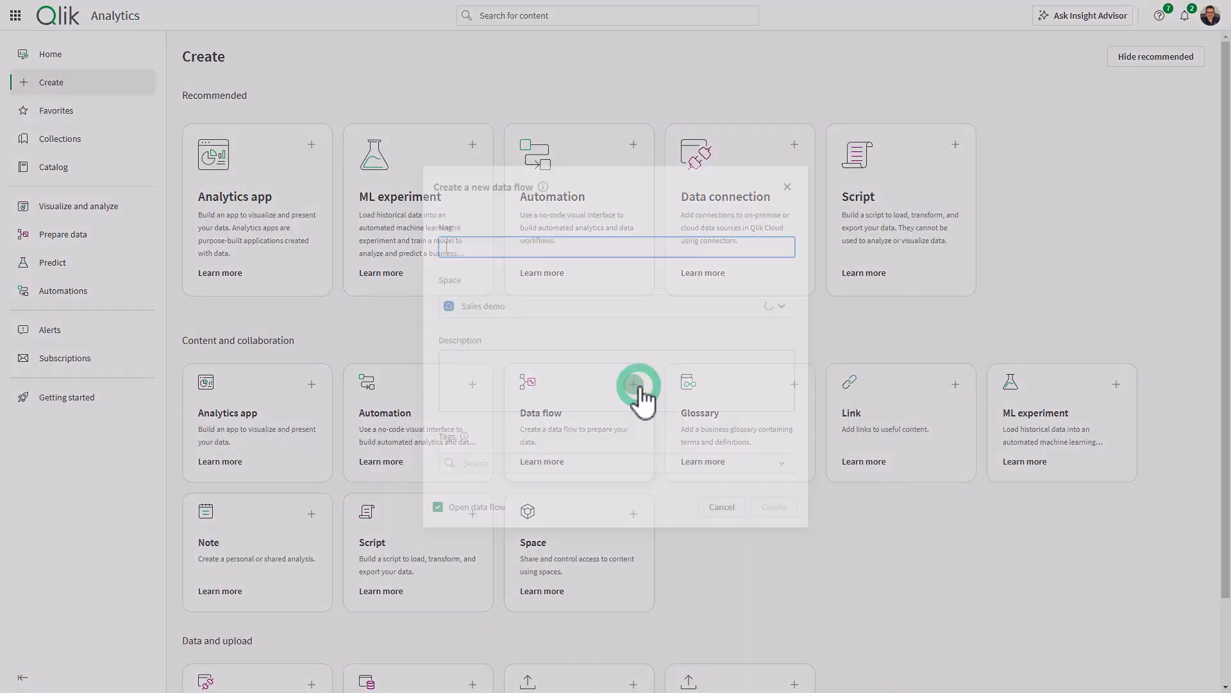
text(Sales Analysis Data Prep)
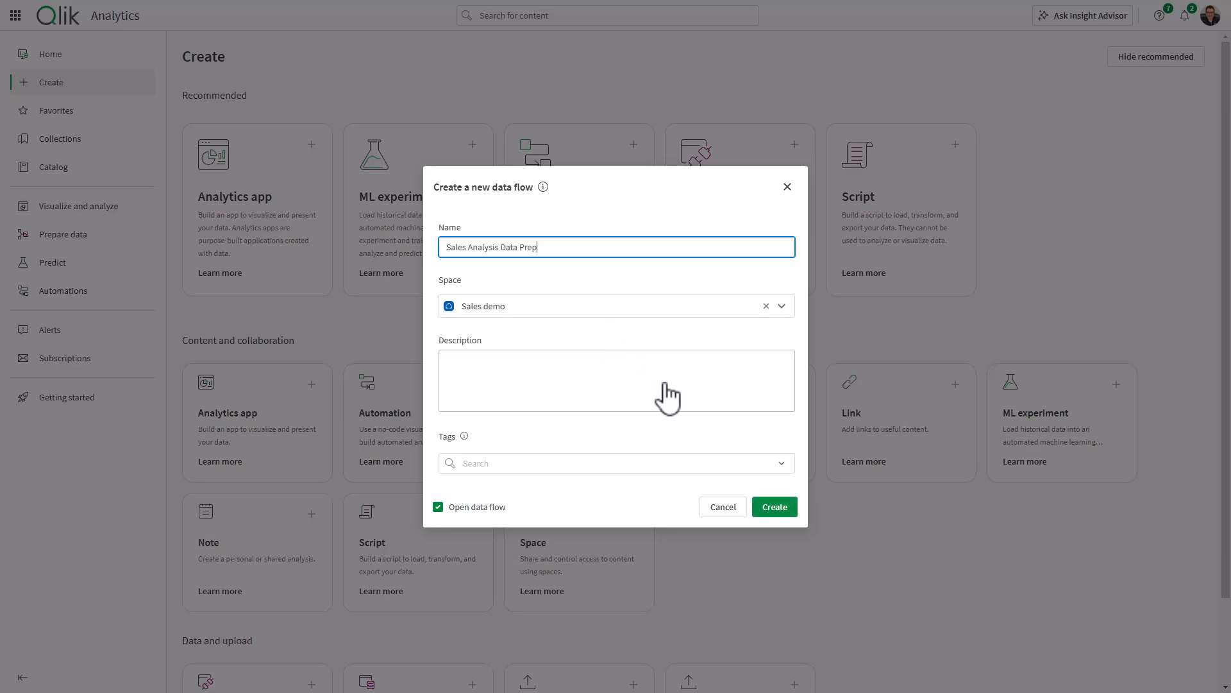
click(772, 506)
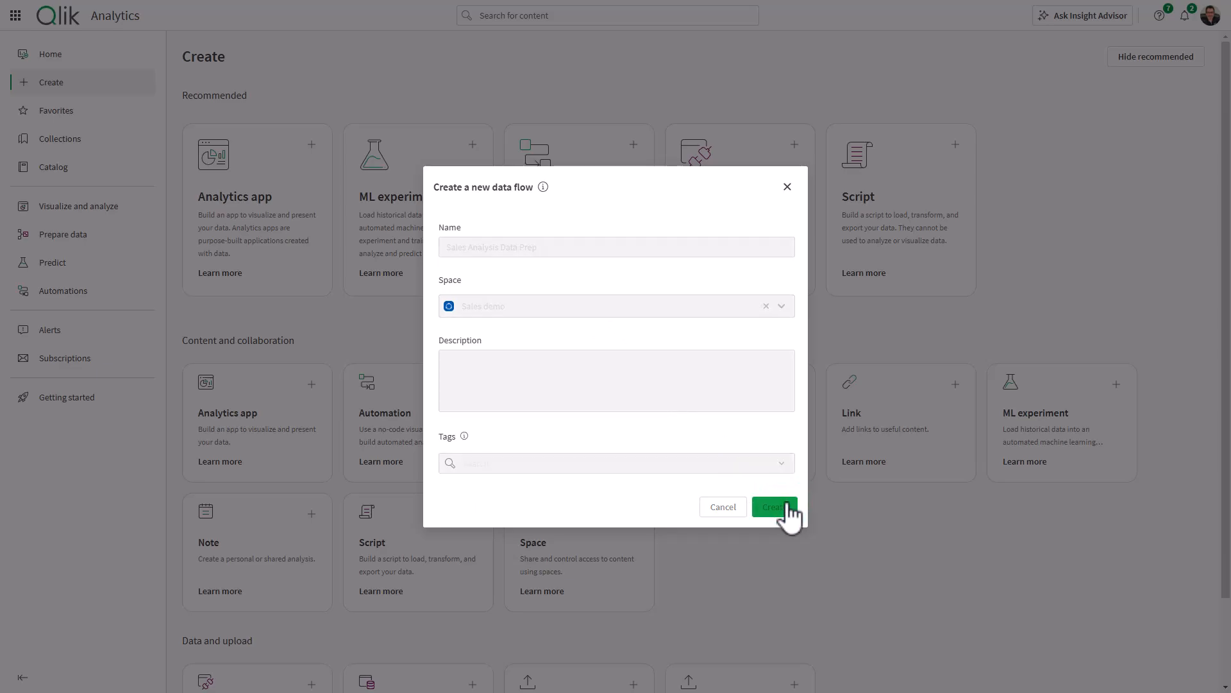
click(775, 507)
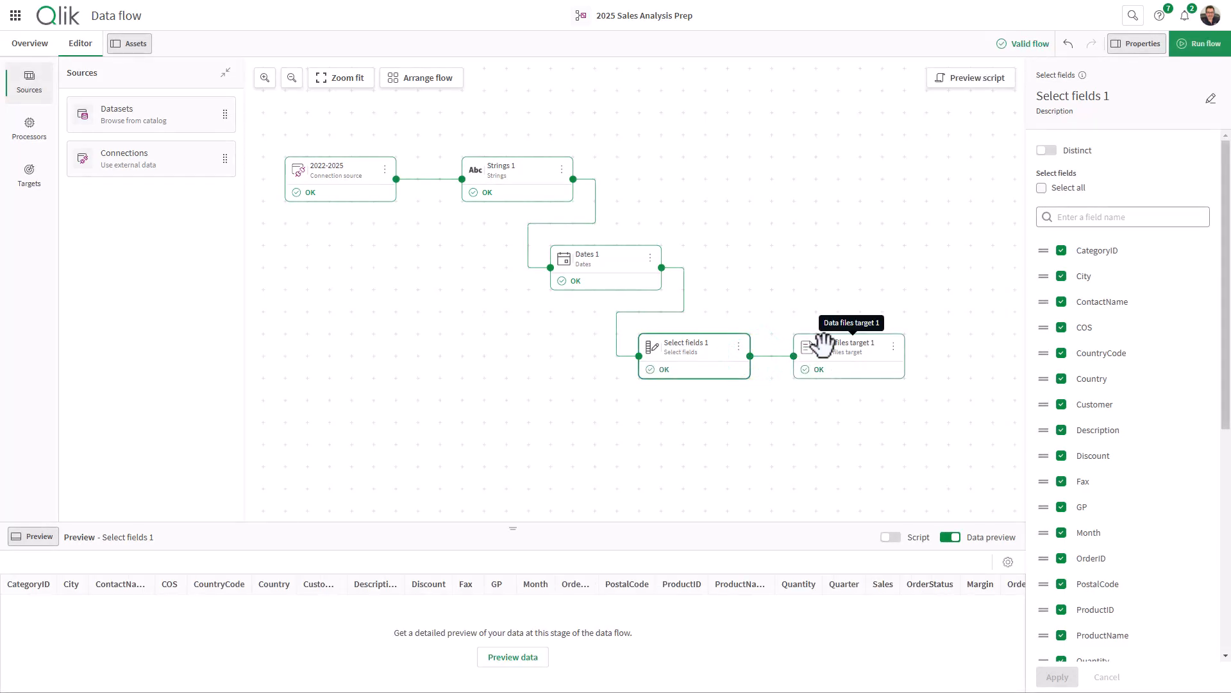
- View Data files target 1 settings for 2025SalesAnalysis.qvd and preview its incoming data
click(848, 344)
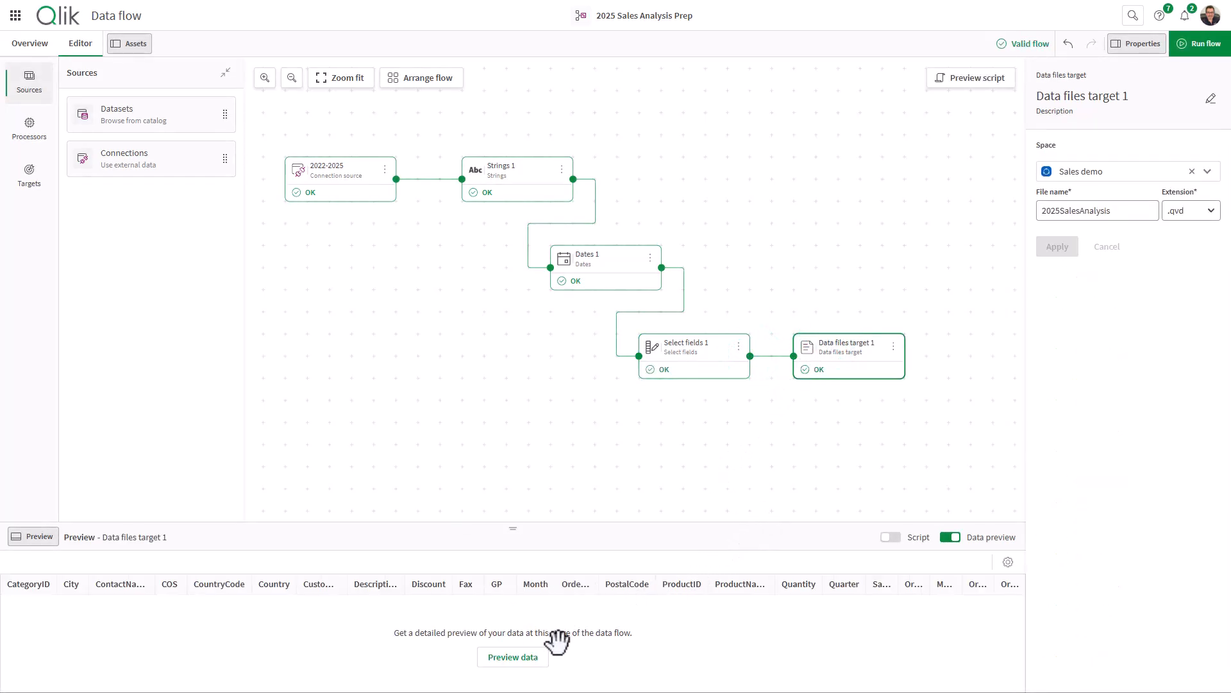
click(512, 656)
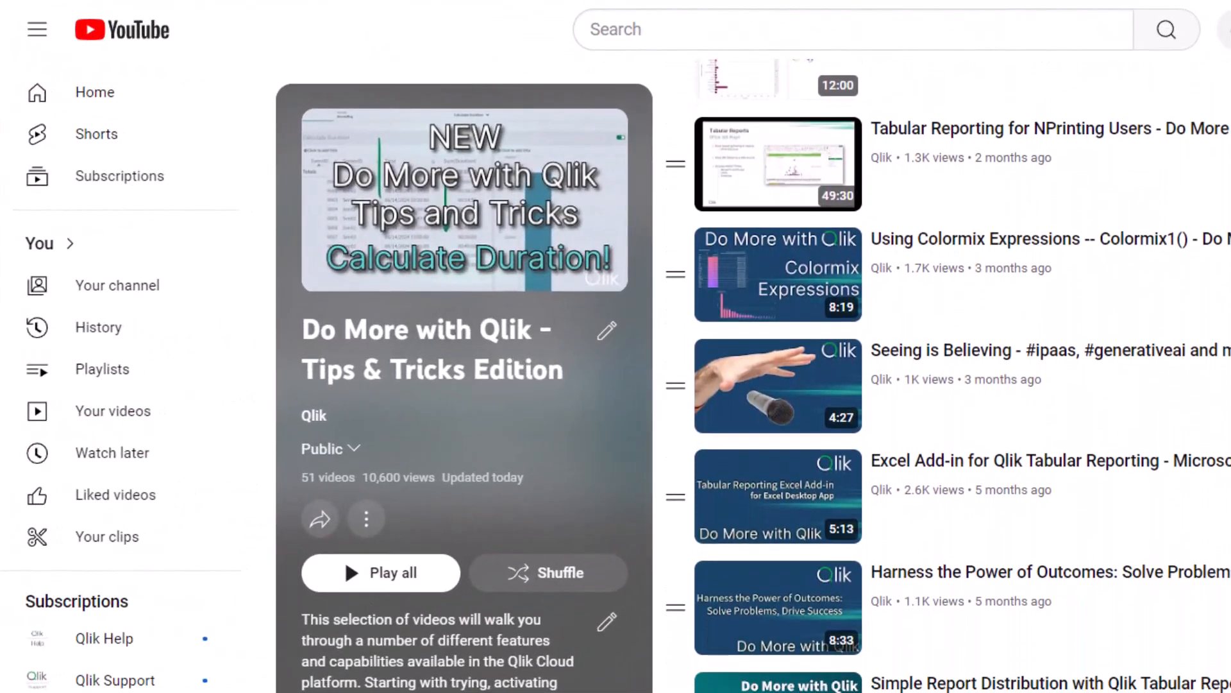
scroll(down, 3)
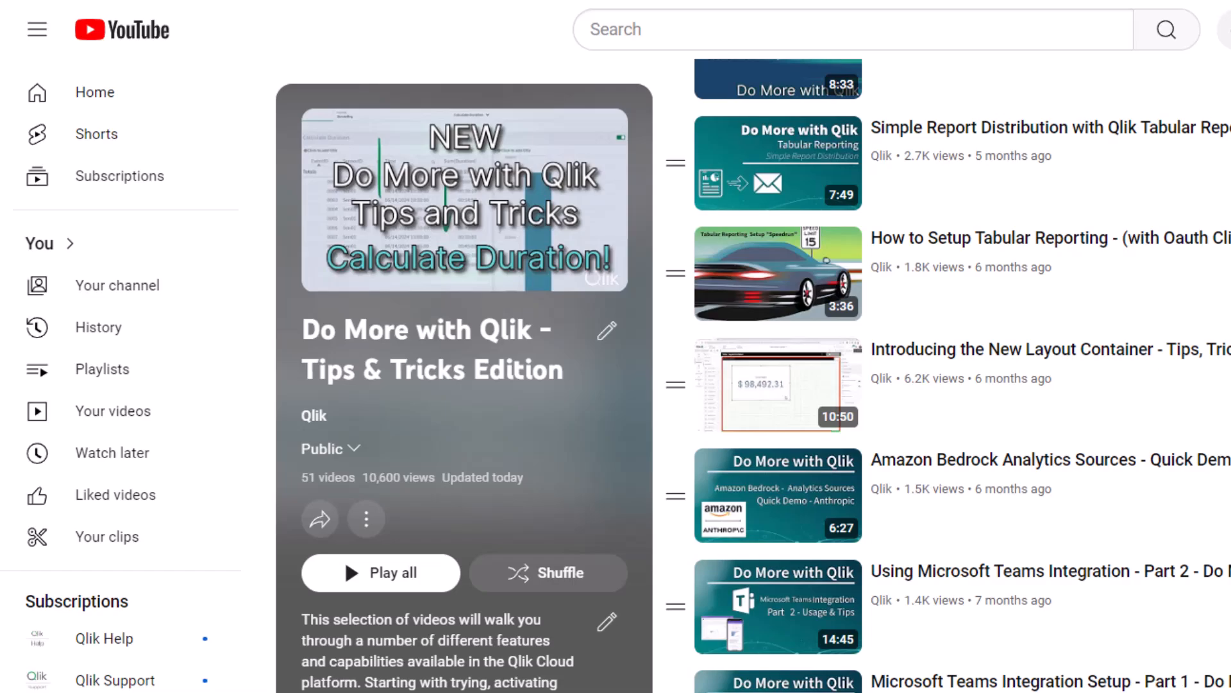
scroll(down, 3)
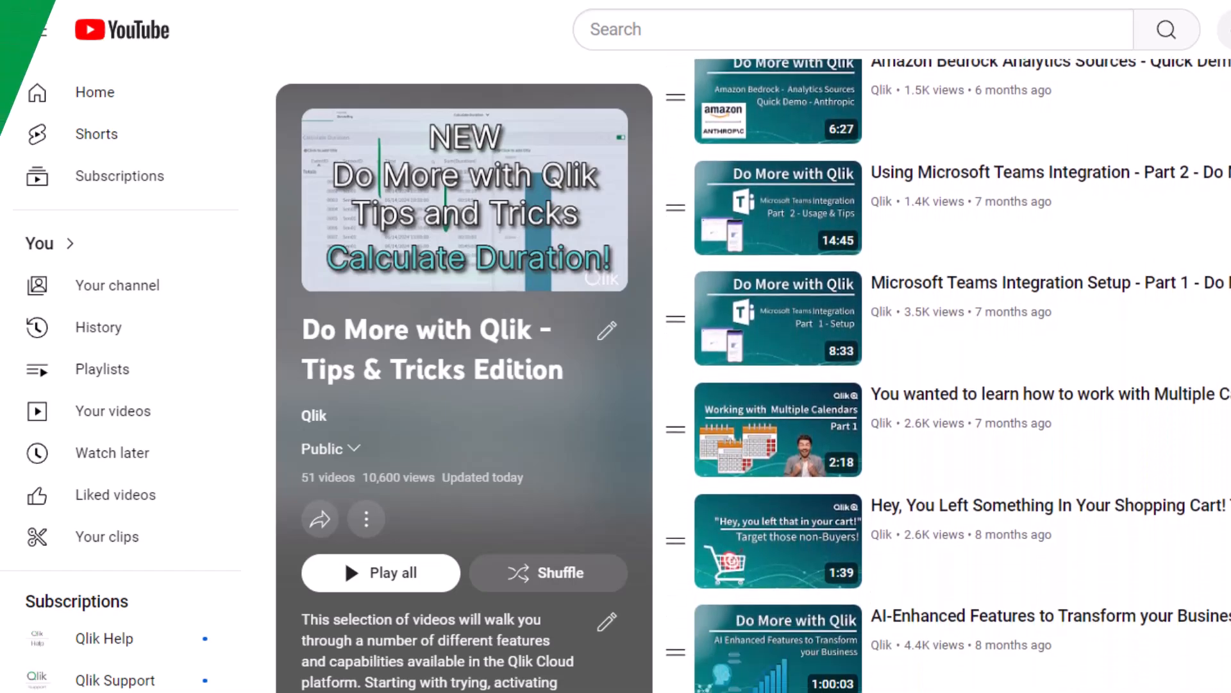